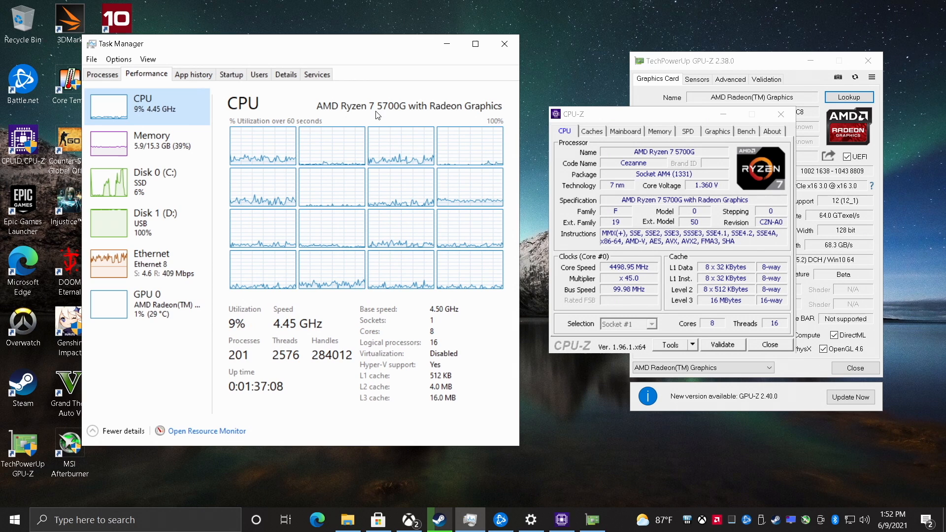
{"action": "mouse_move", "coordinate": [442, 223]}
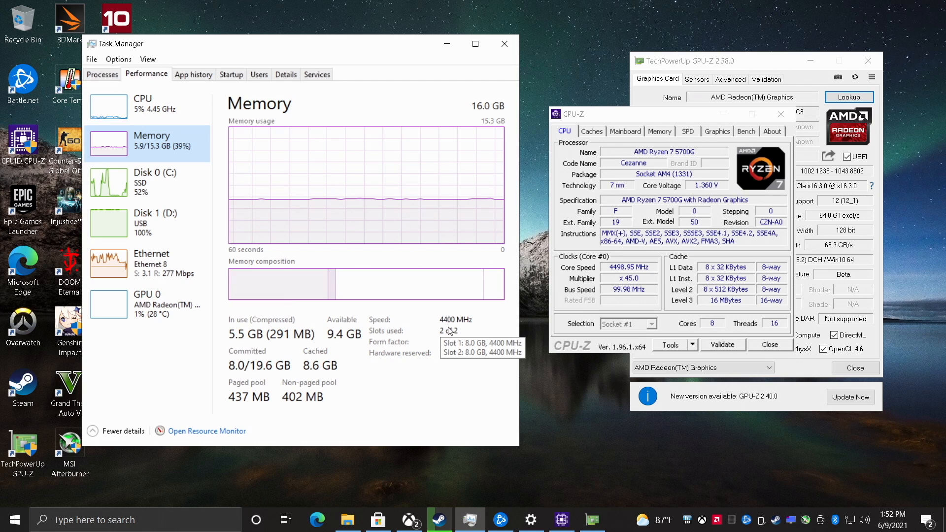
Show GPU 0 usage and memory for the AMD Radeon integrated graphics.
{"action": "left_click", "coordinate": [141, 305]}
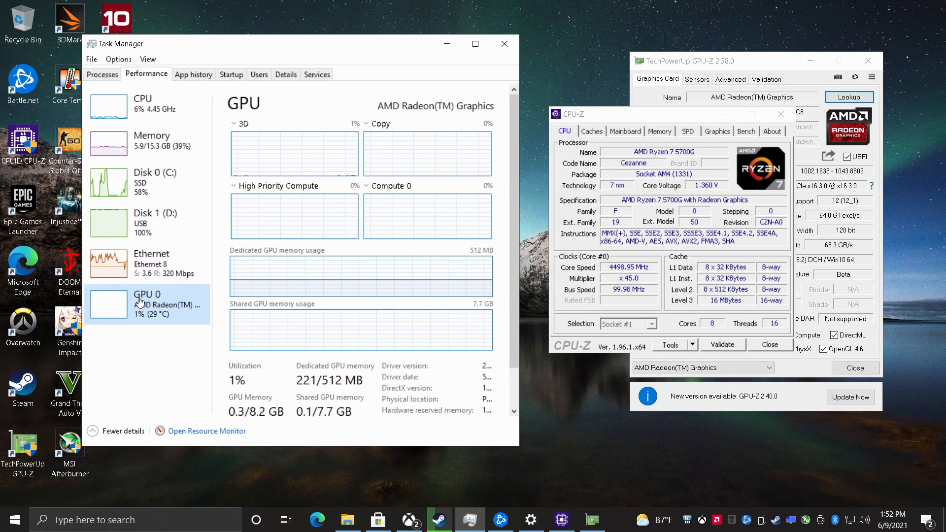
{"action": "mouse_move", "coordinate": [475, 43]}
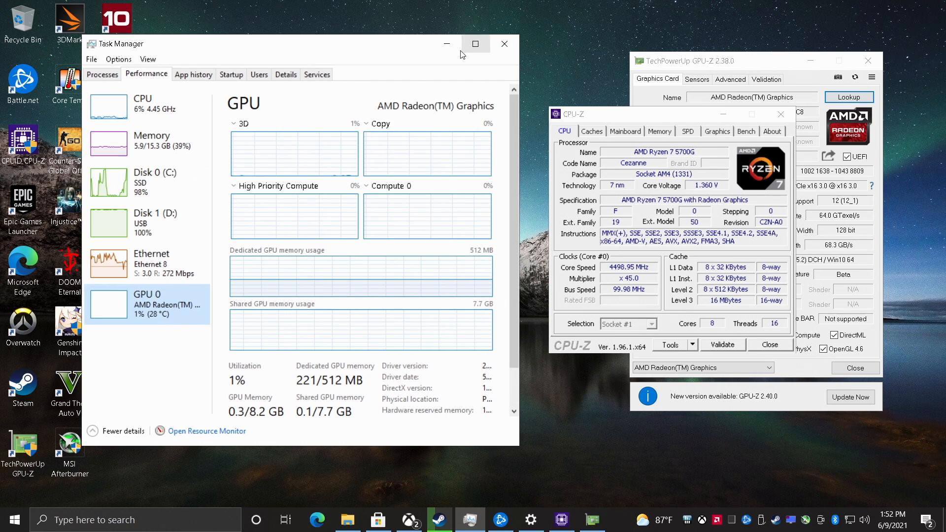
Close Task Manager and show CPU-Z's Graphics details: AMD Radeon, 512 MB, ASUSTeK.
{"action": "left_click", "coordinate": [505, 43]}
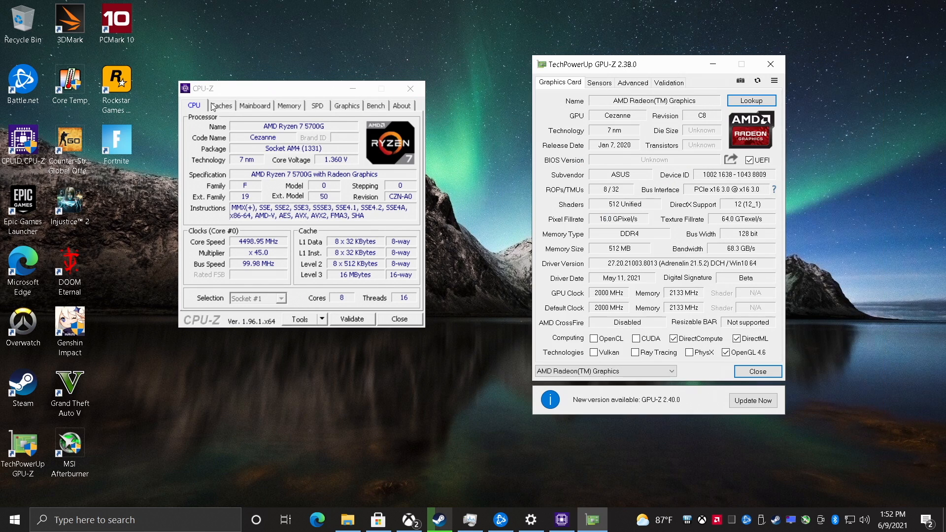
{"action": "left_click", "coordinate": [346, 105]}
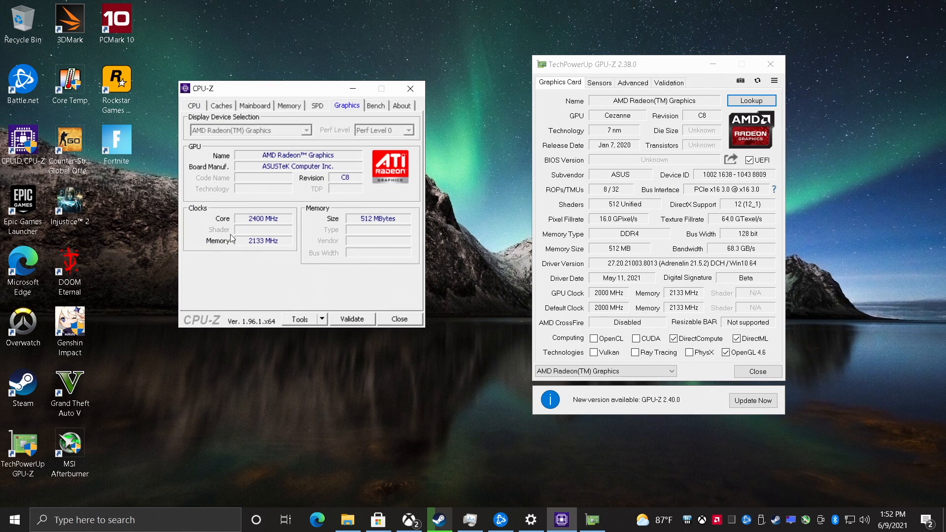
{"action": "mouse_move", "coordinate": [273, 235]}
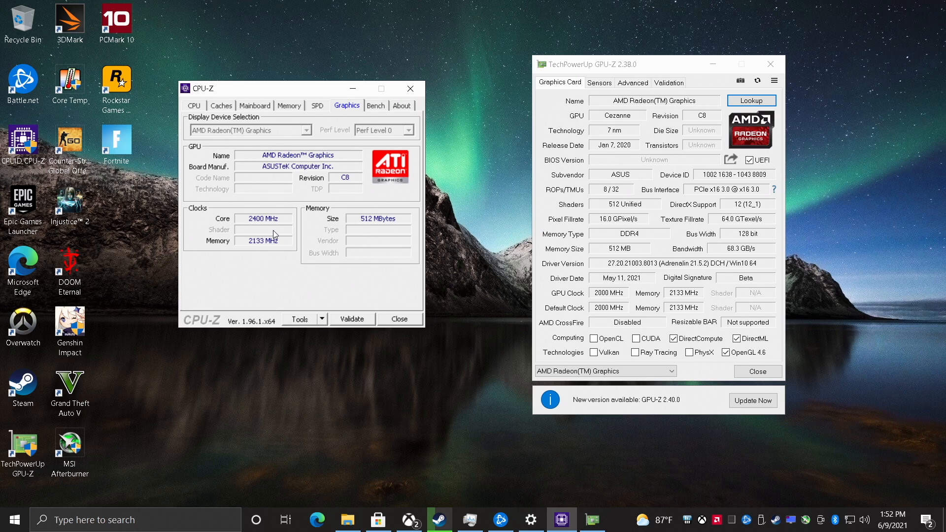
{"action": "mouse_move", "coordinate": [353, 89]}
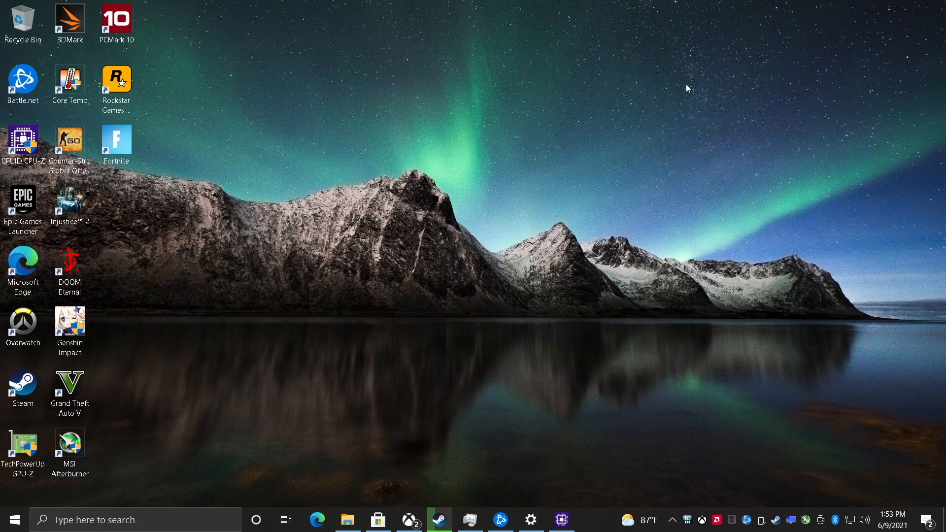
{"action": "mouse_move", "coordinate": [685, 334]}
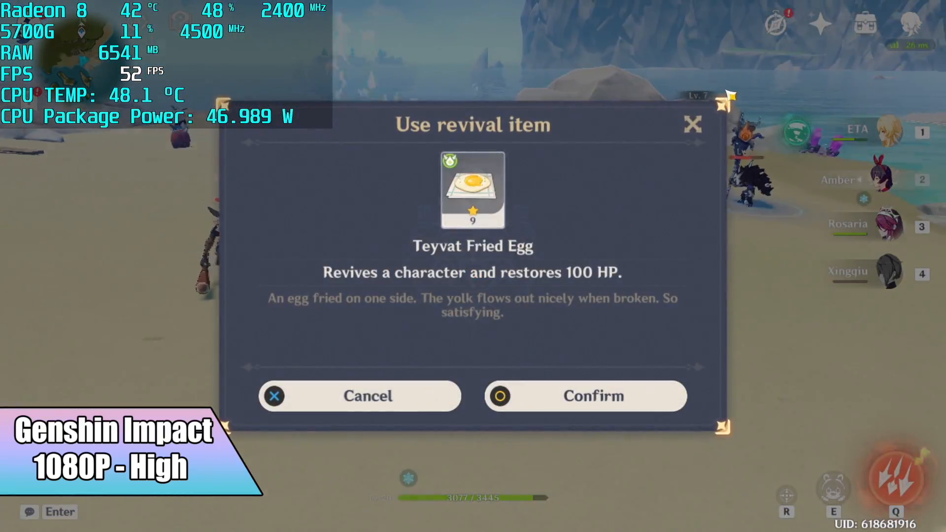
Answer the Use revival item prompt offering Teyvat Fried Egg in Genshin Impact.
{"action": "left_click", "coordinate": [584, 396]}
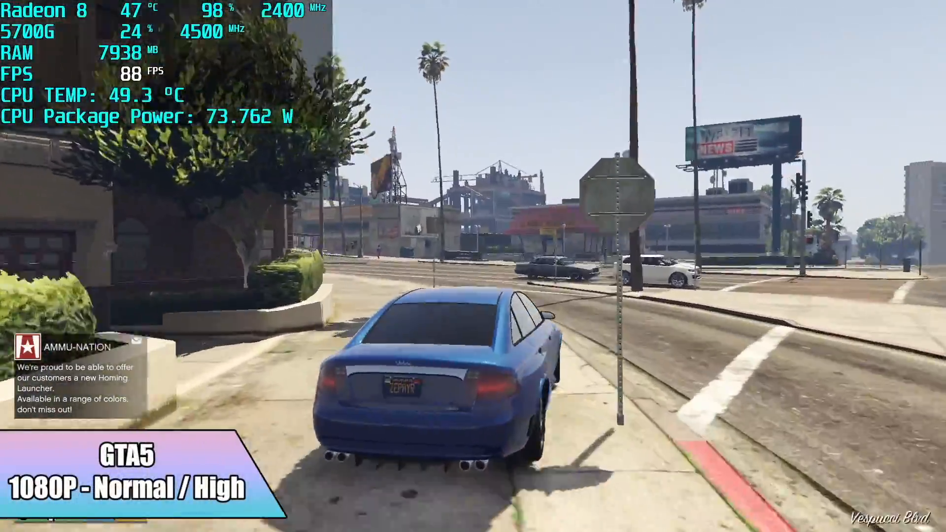
Bring up the GTA V weapon wheel beside the blue sedan at about 89 FPS.
{"action": "key", "text": "tab"}
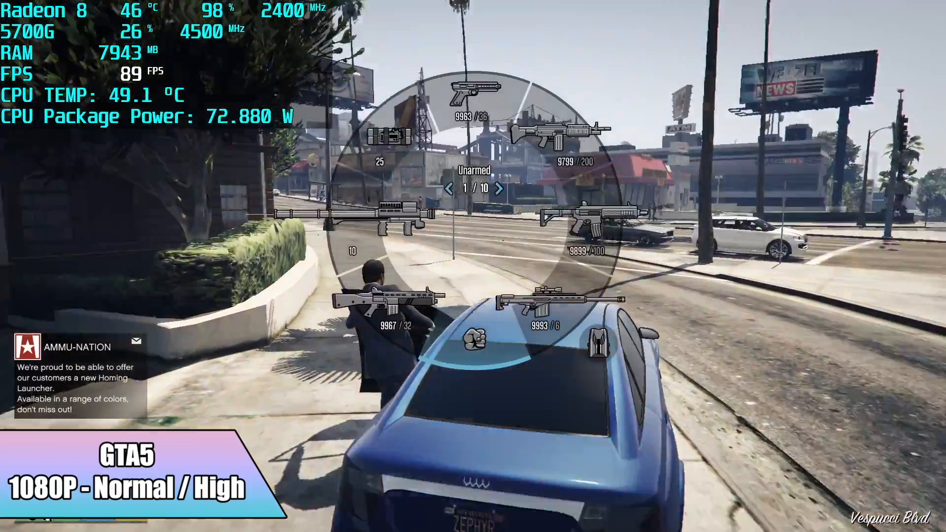